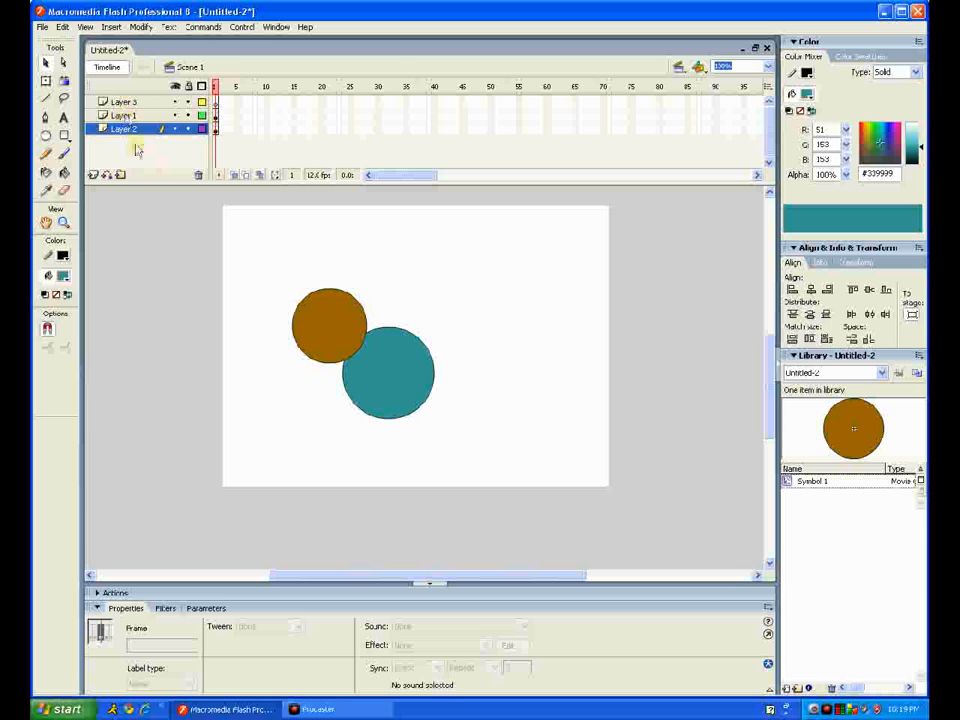
- Select the layers and early frames of the brown symbol and teal circle in the timeline
click(122, 102)
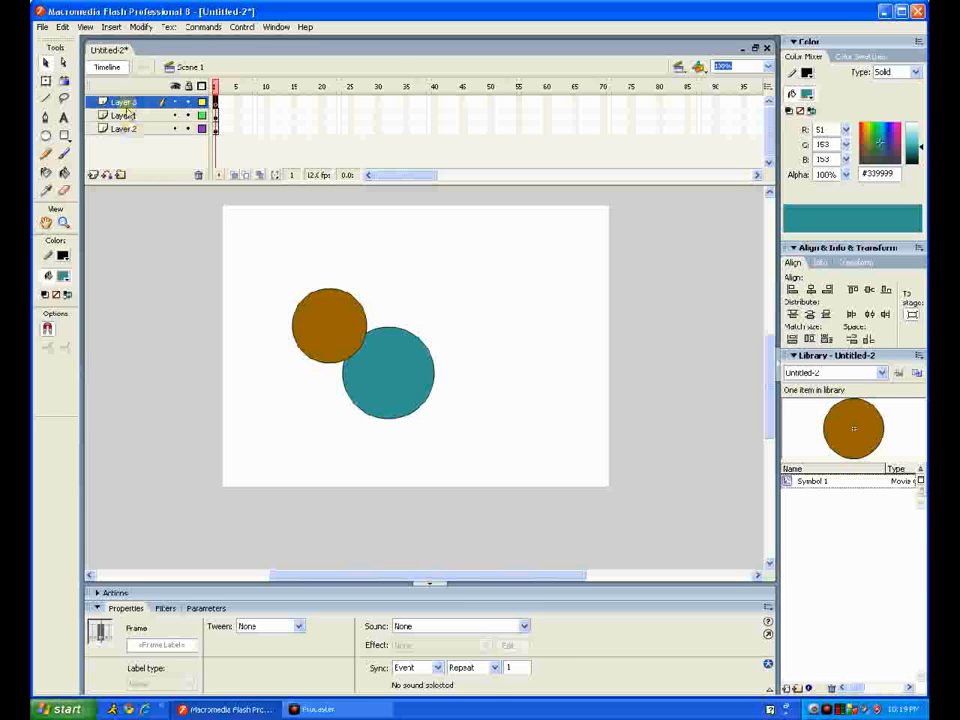
click(124, 128)
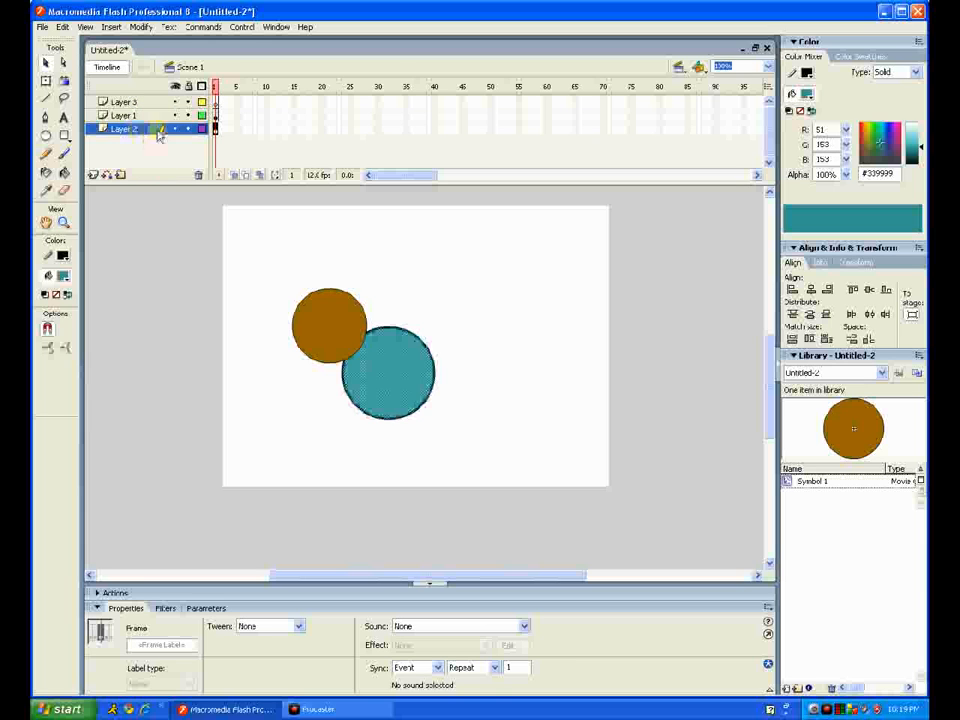
click(122, 114)
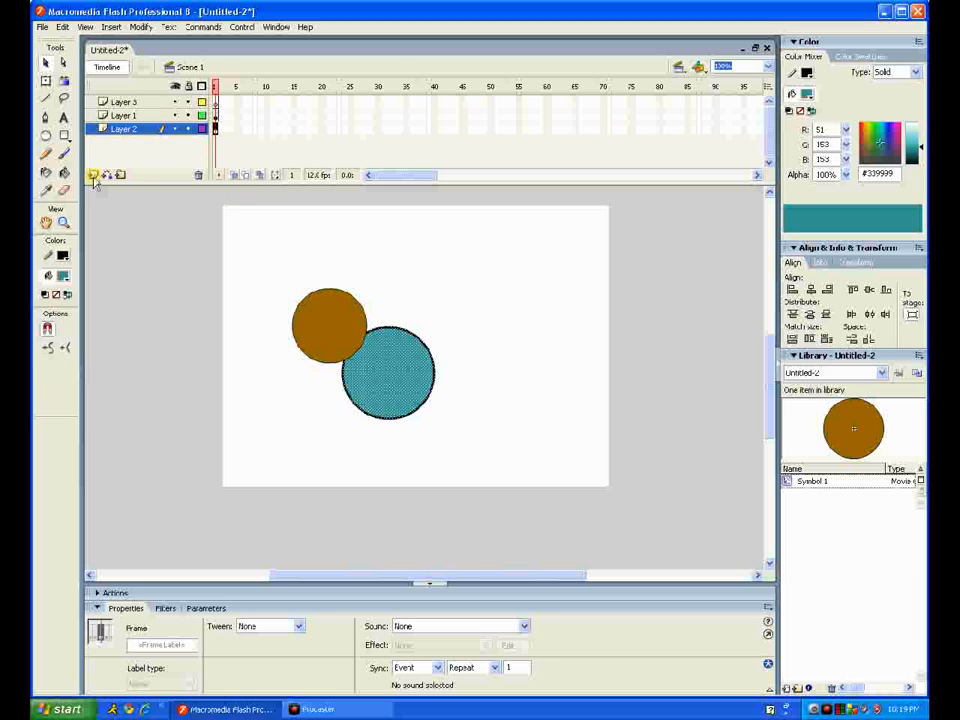
click(92, 174)
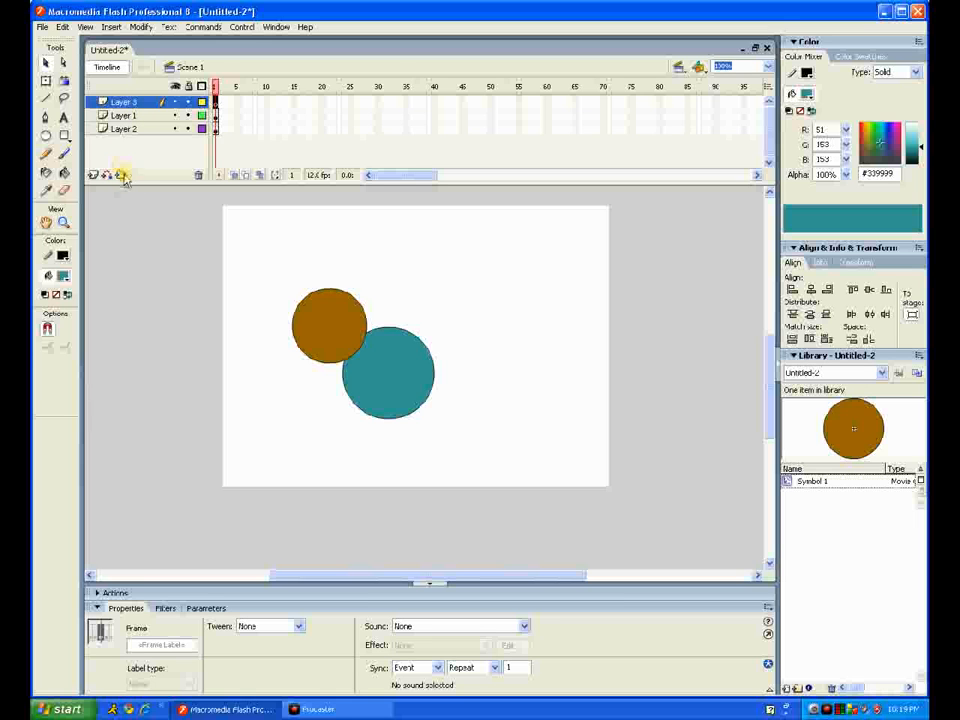
click(106, 174)
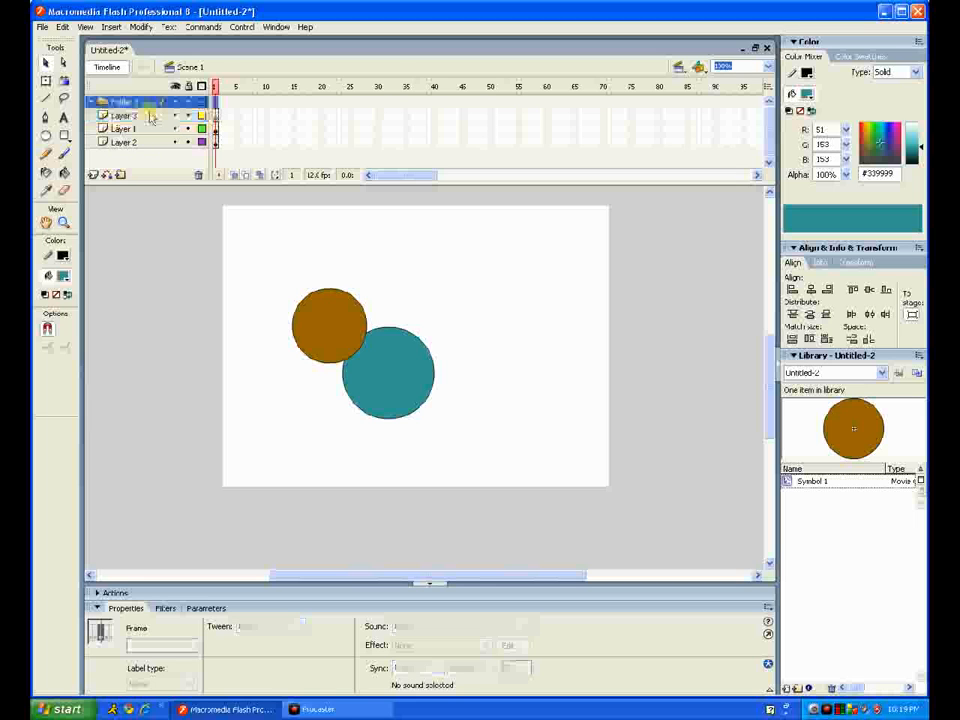
click(122, 100)
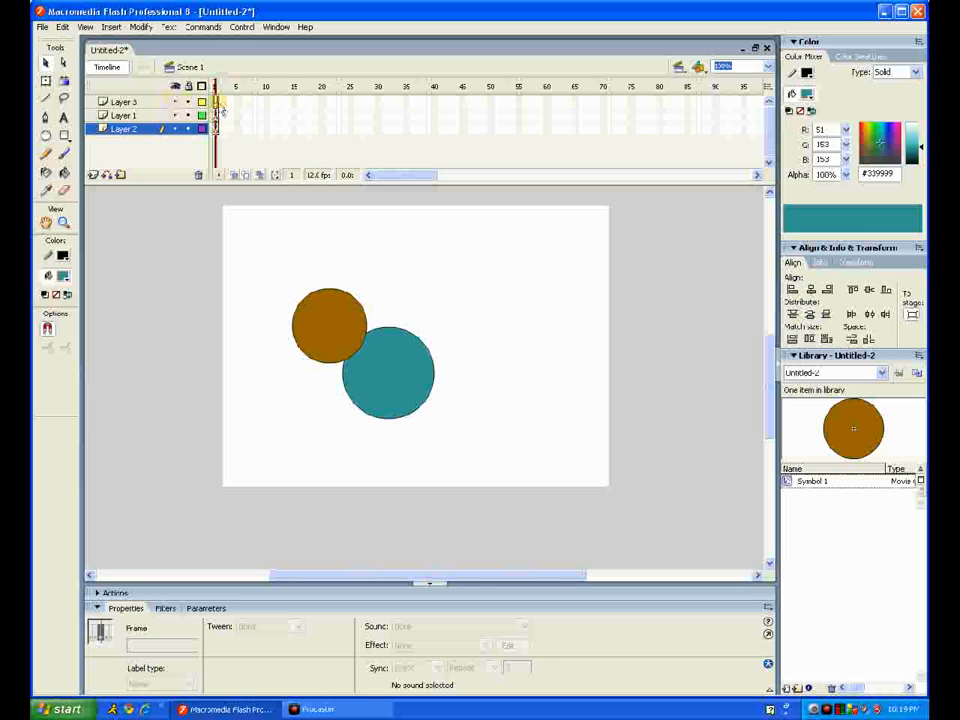
- Insert frames on both layers so they extend to around frame 24
click(122, 114)
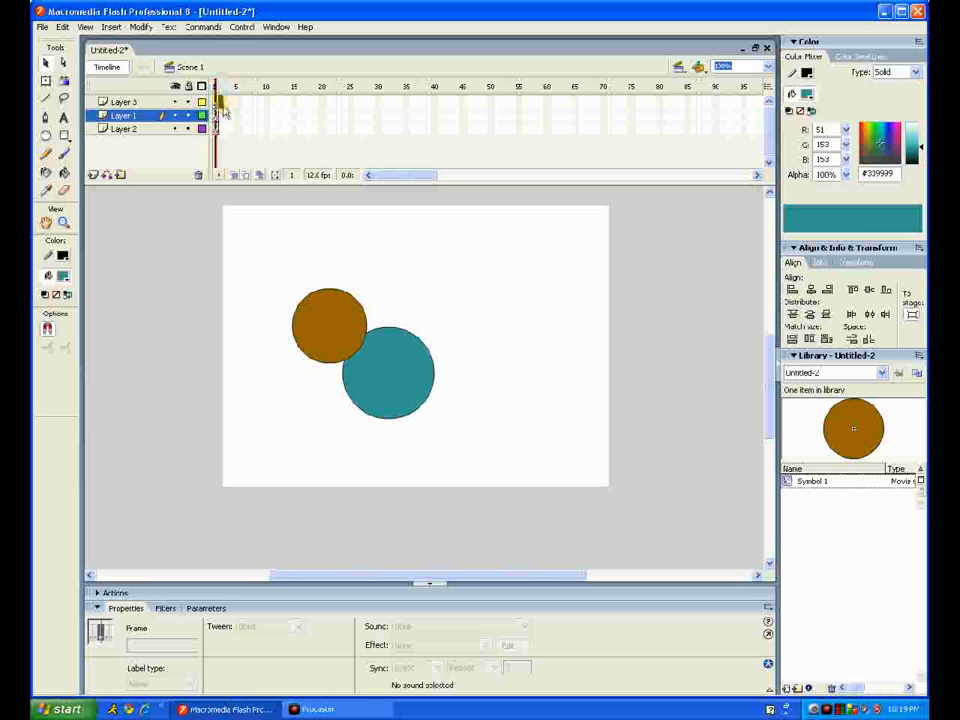
click(122, 128)
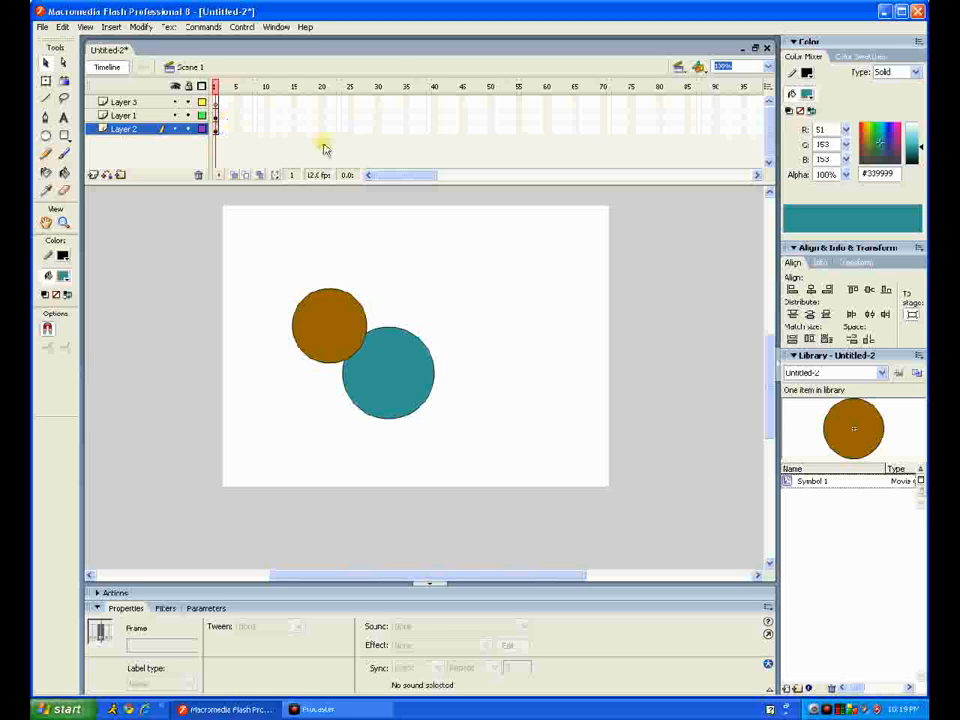
right_click(350, 120)
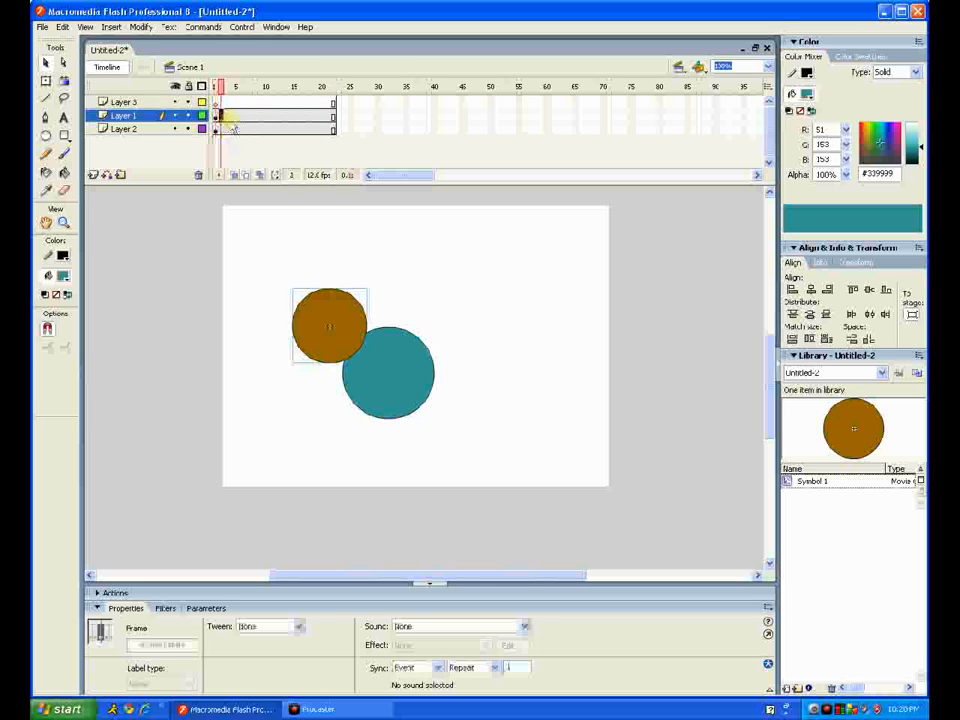
click(232, 128)
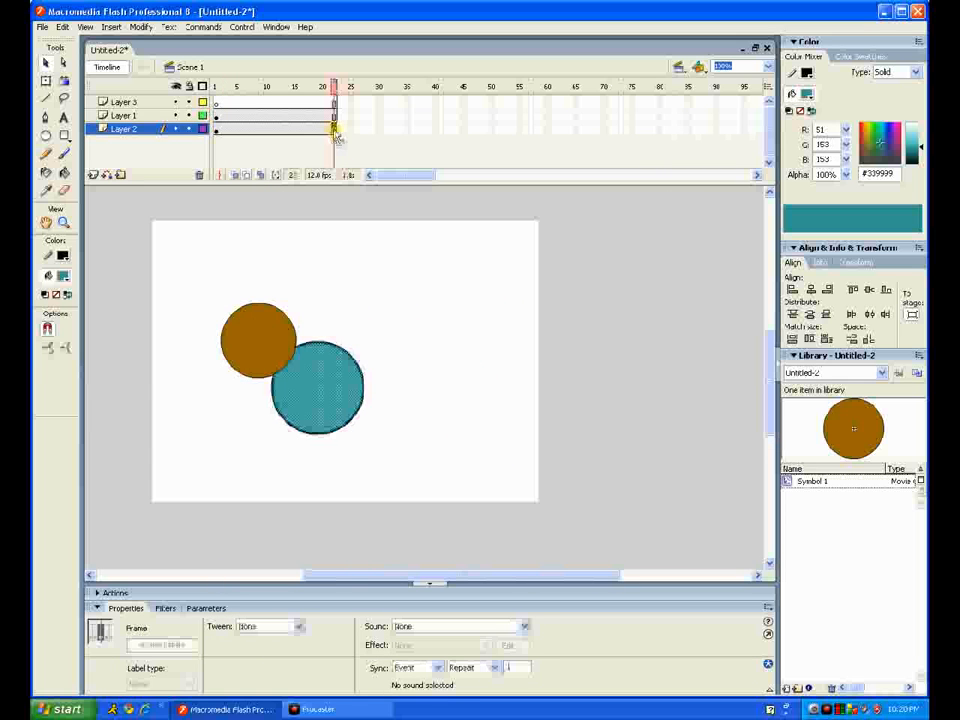
- Insert an ending keyframe on Layer 2 and move the teal circle further right there
right_click(336, 130)
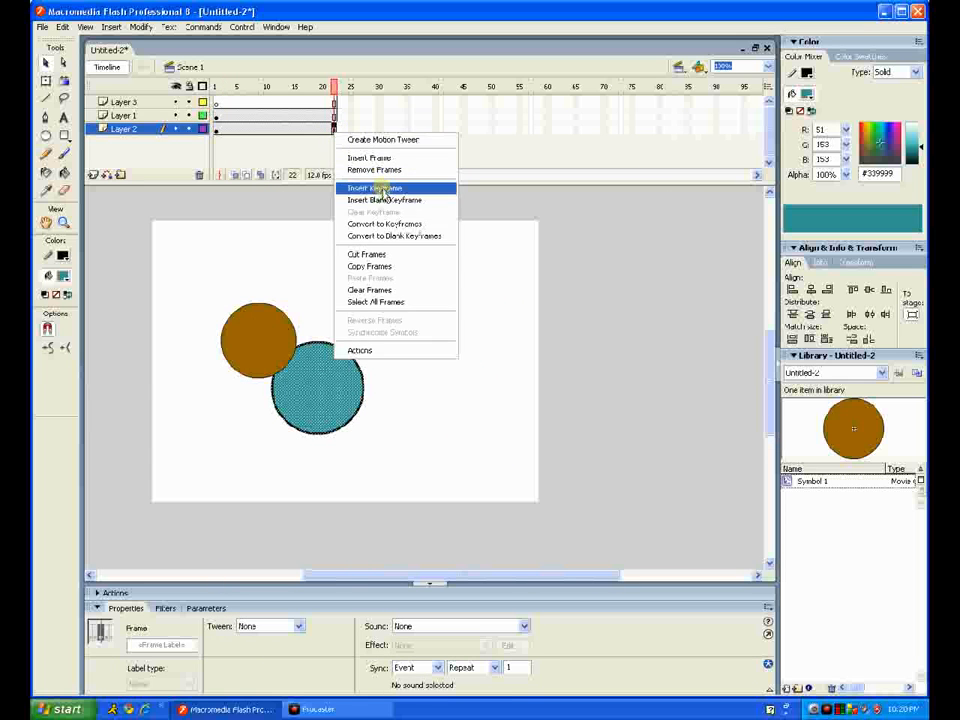
click(376, 188)
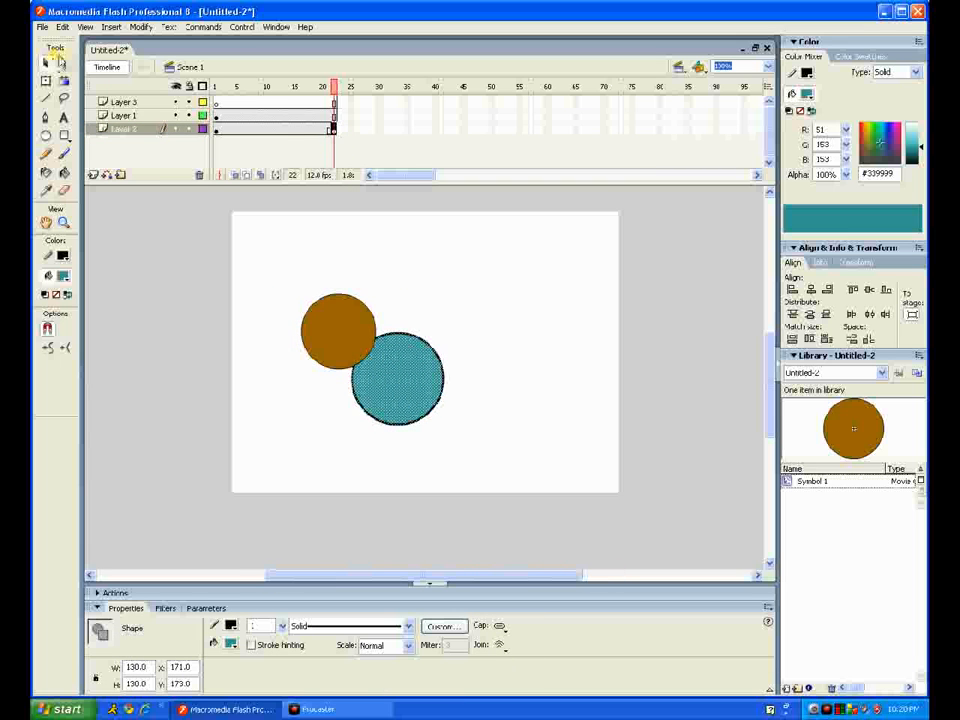
drag(396, 378, 568, 328)
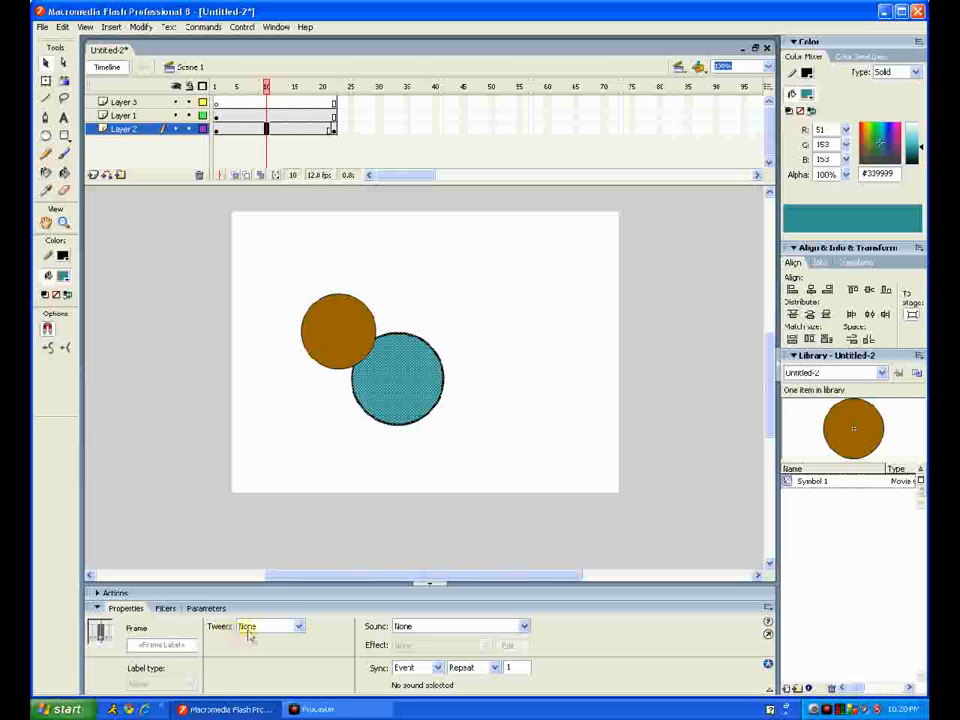
- Apply a Shape tween to the teal circle and preview it partway through
click(296, 626)
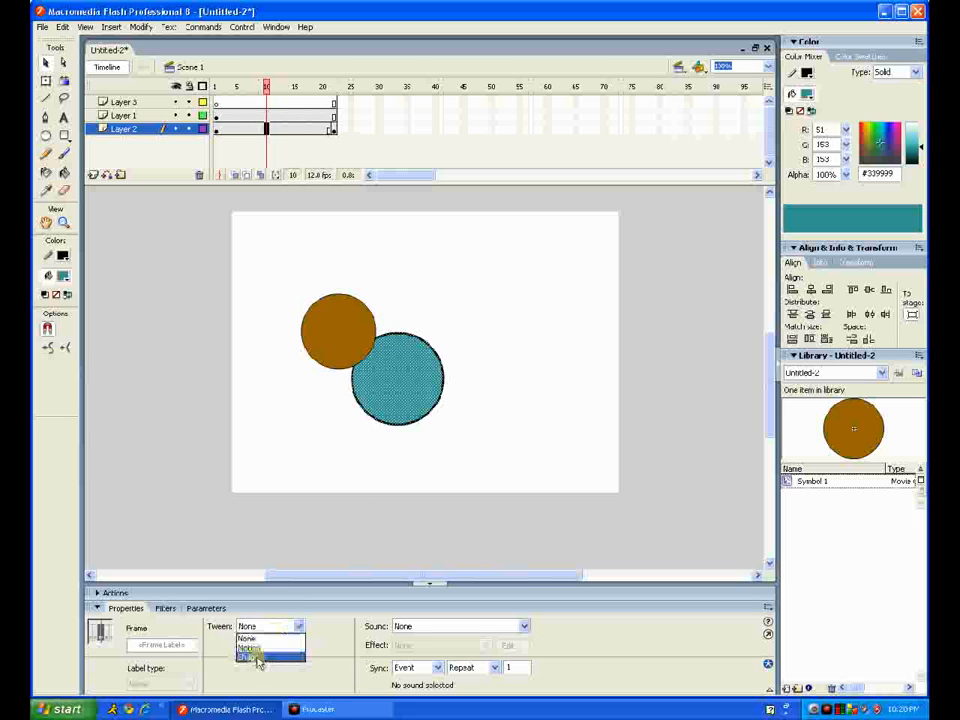
click(252, 648)
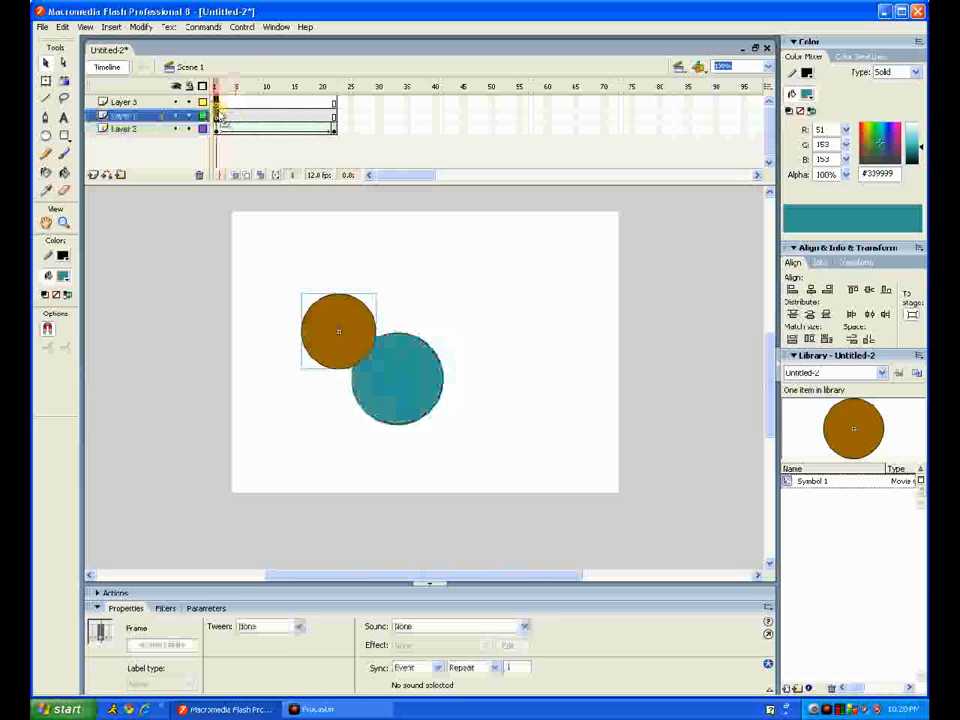
click(122, 128)
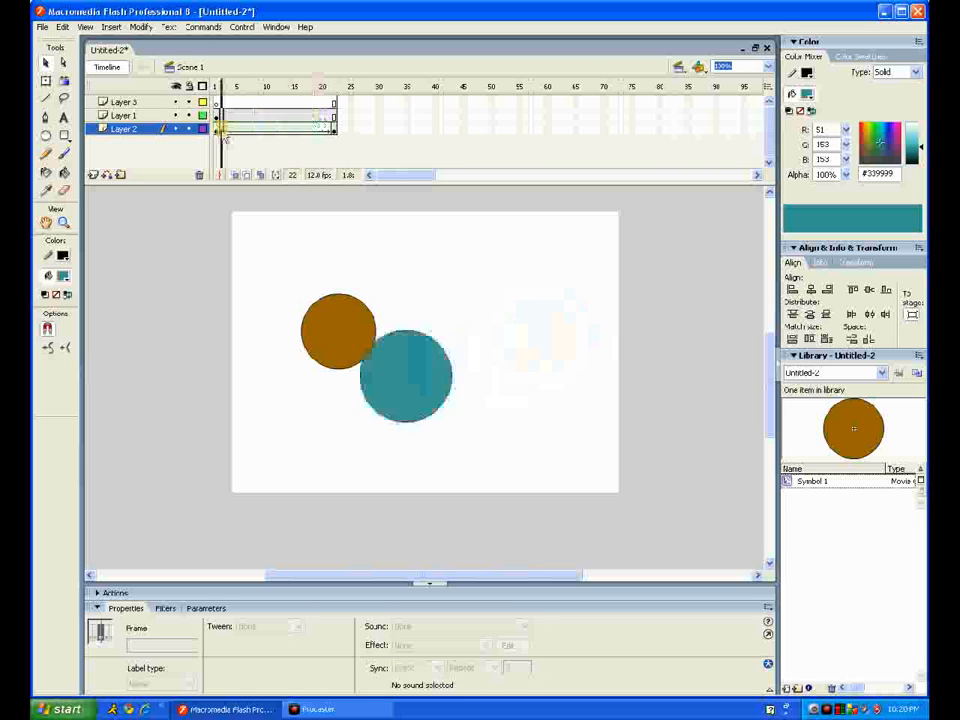
click(268, 86)
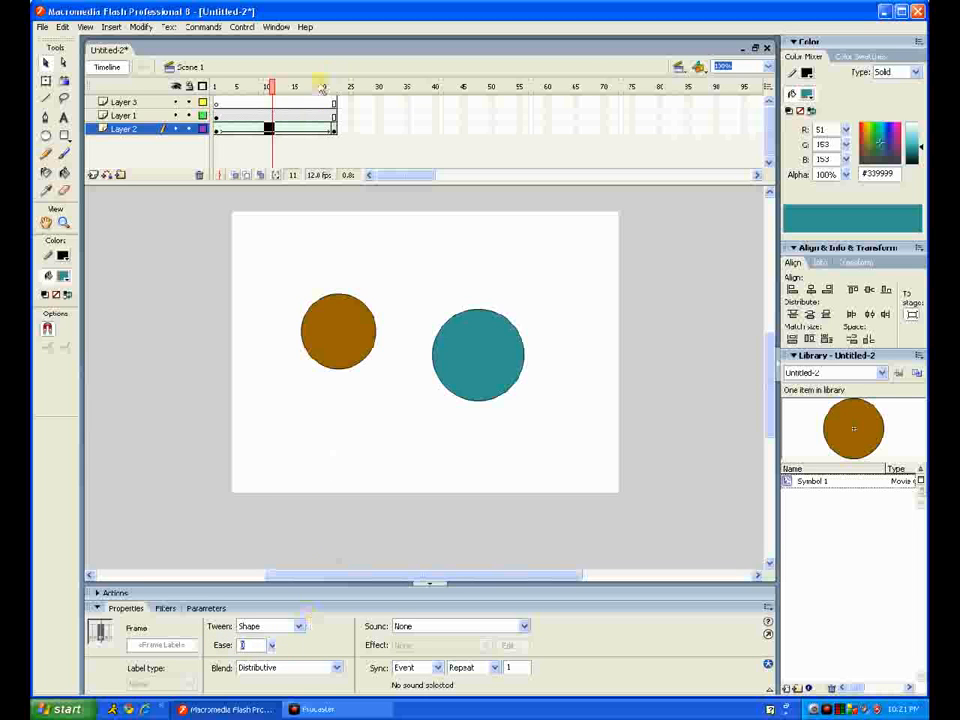
- At the ending keyframe, recolour and reshape the teal circle into an irregular black blob
click(332, 86)
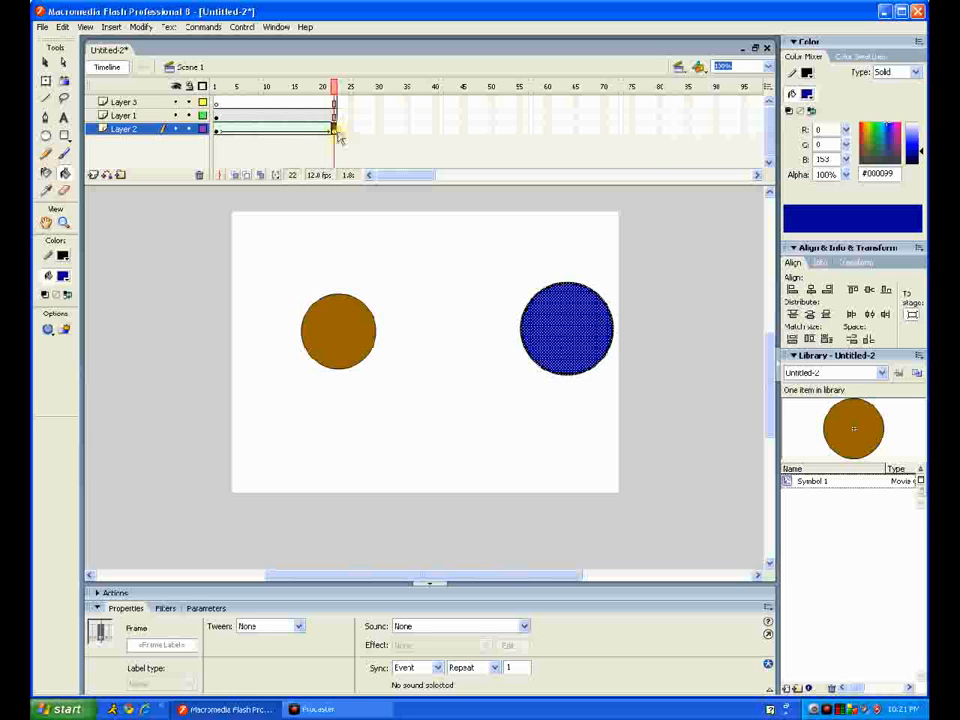
click(420, 150)
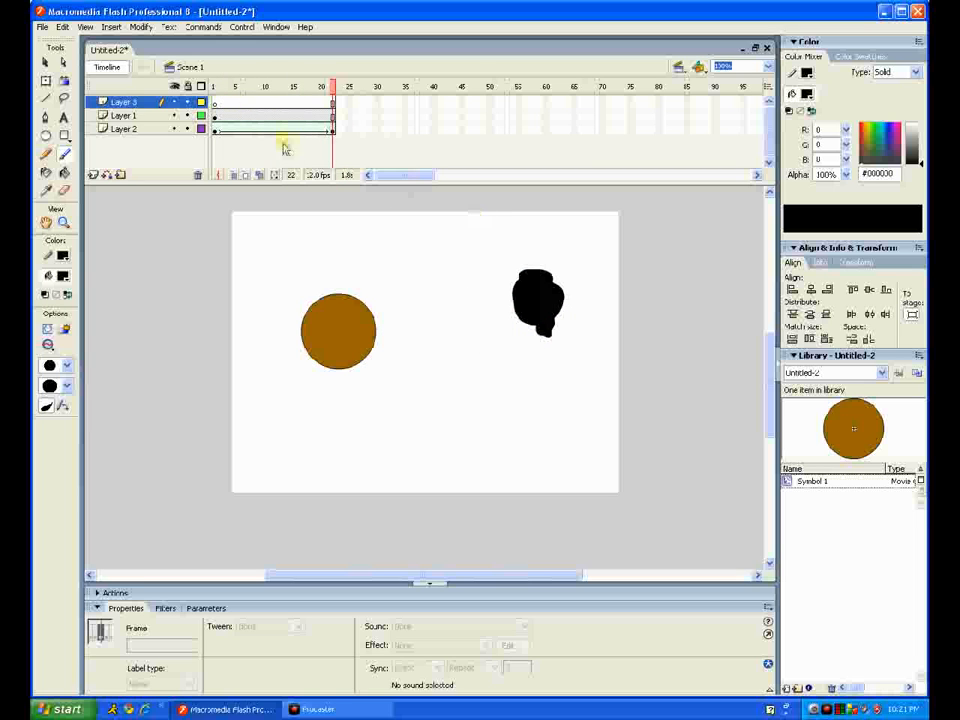
click(122, 128)
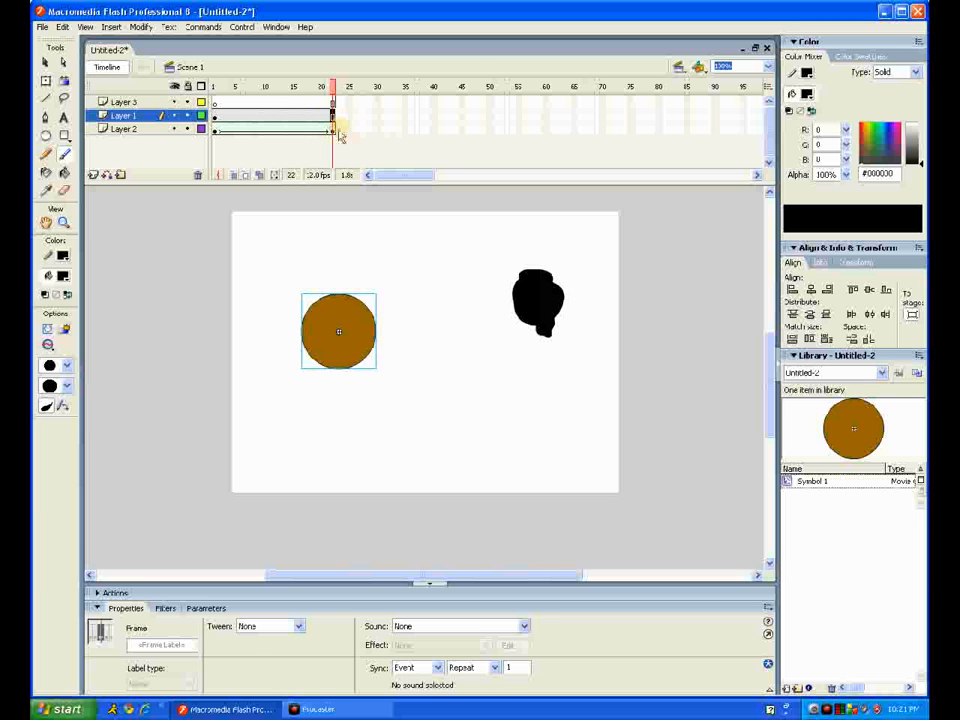
- Scrub to a frame midway through the morph and deselect the brown circle on stage
click(126, 114)
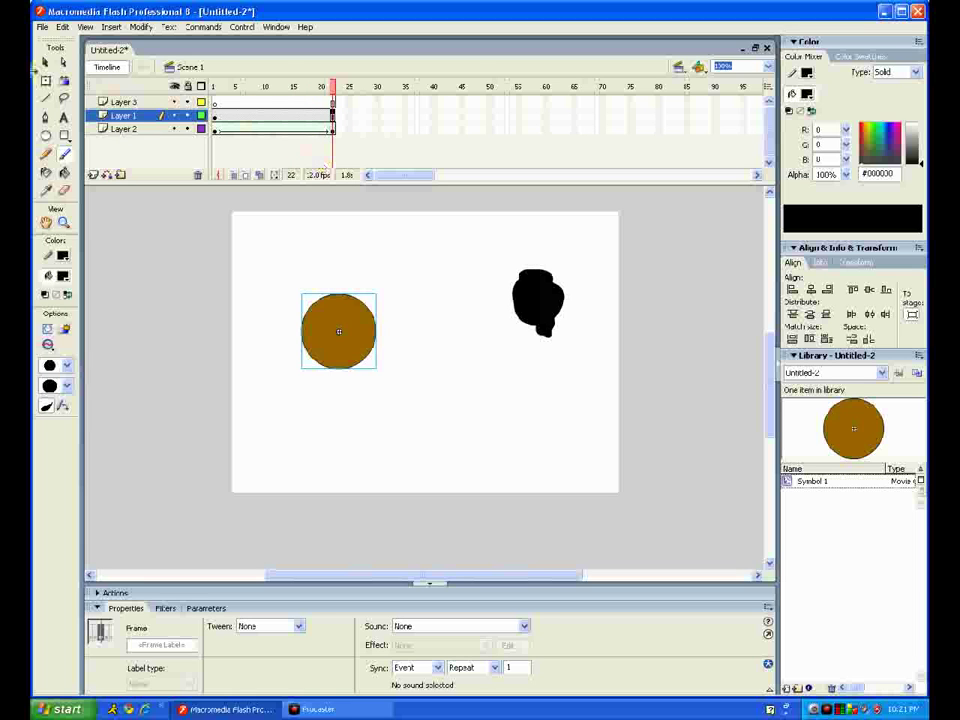
click(338, 330)
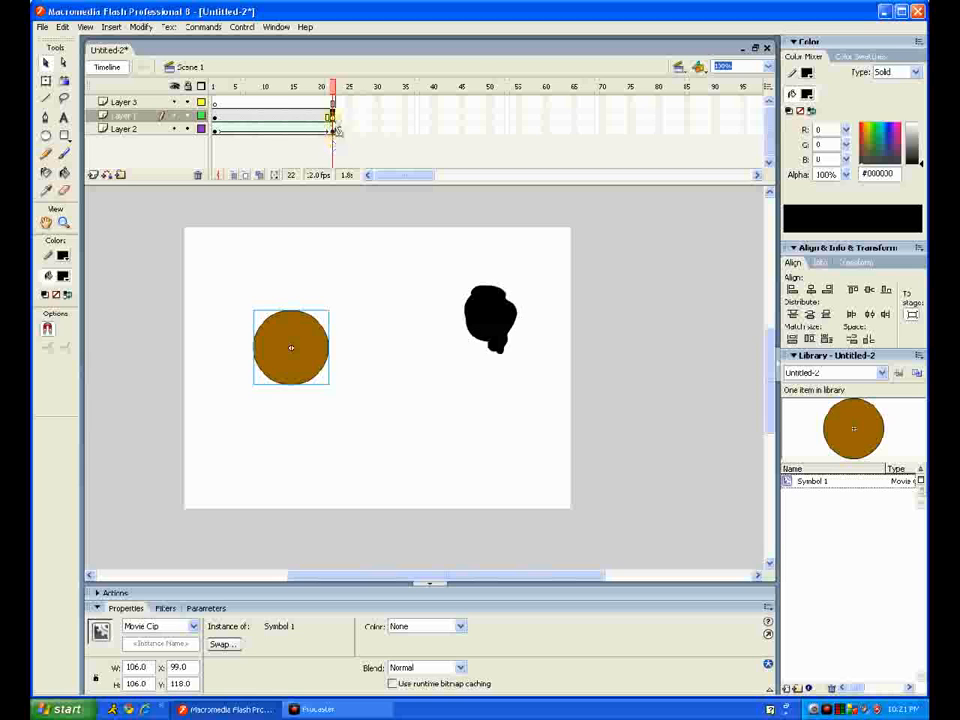
click(344, 252)
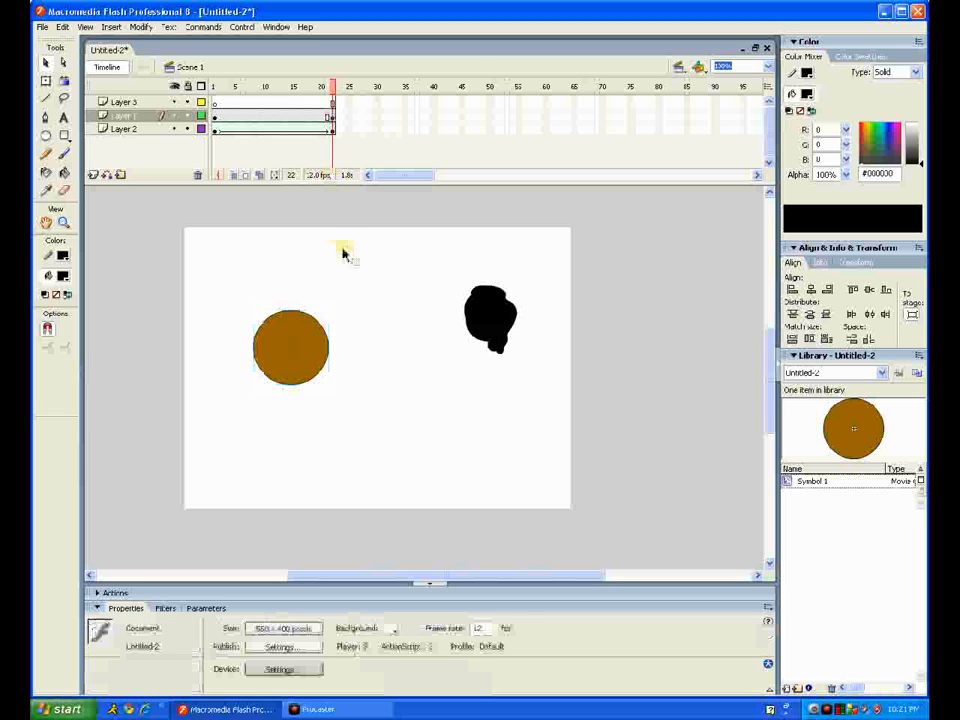
click(292, 348)
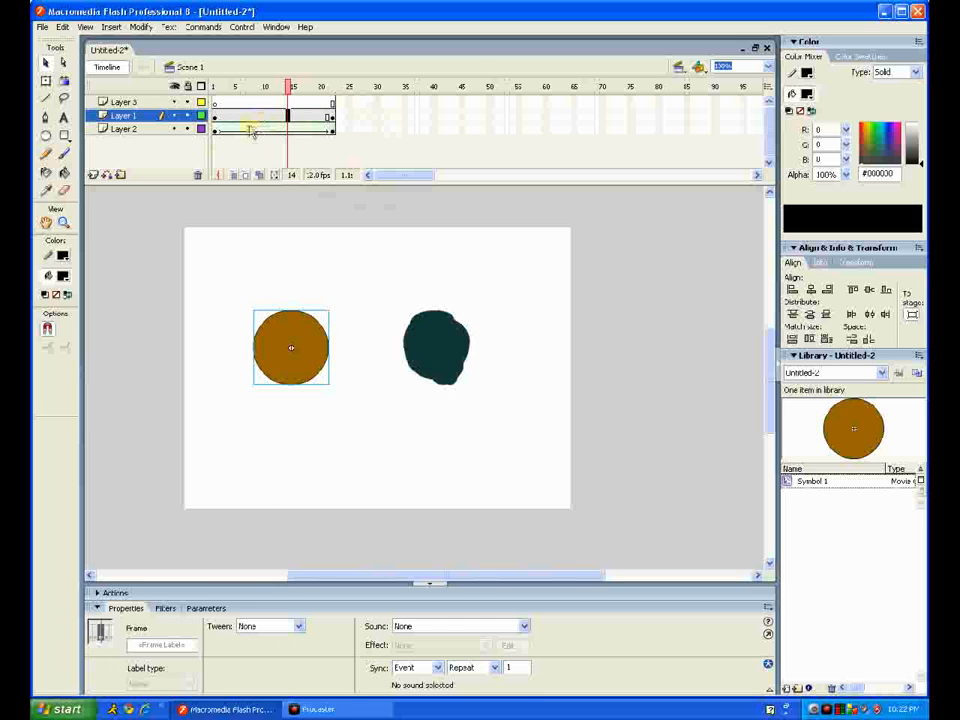
- Check the Tween setting in Properties and return to an early frame
click(296, 624)
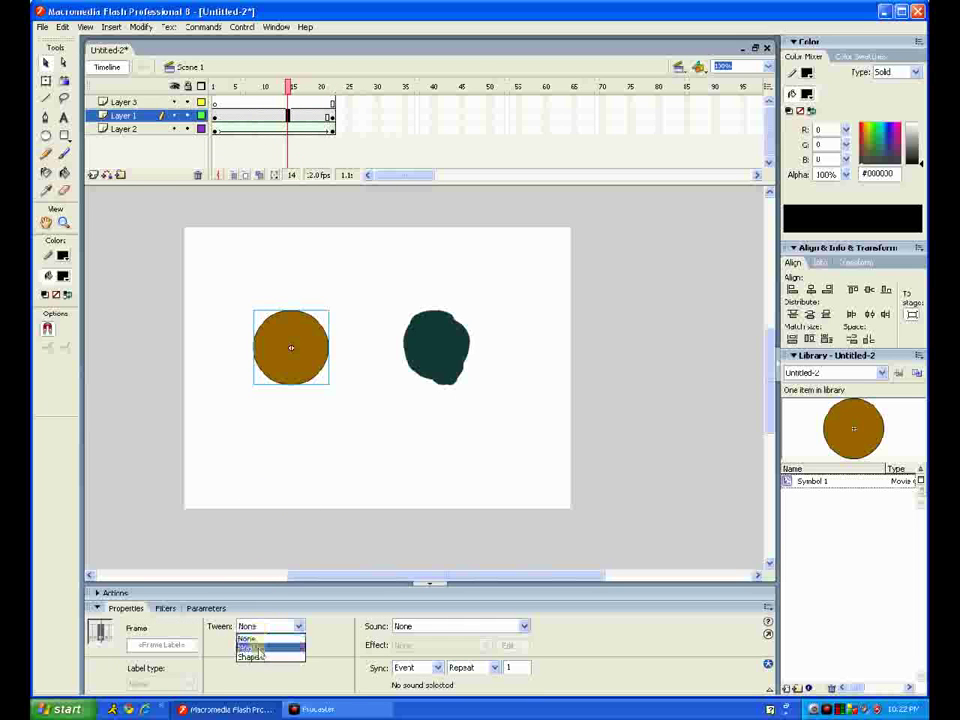
click(252, 656)
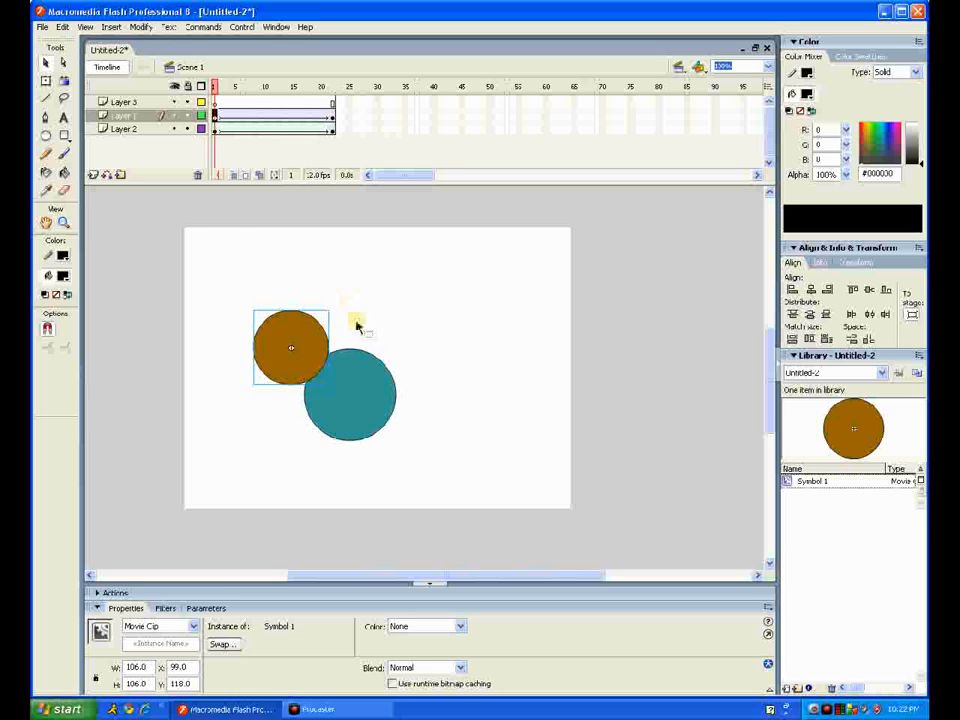
click(140, 28)
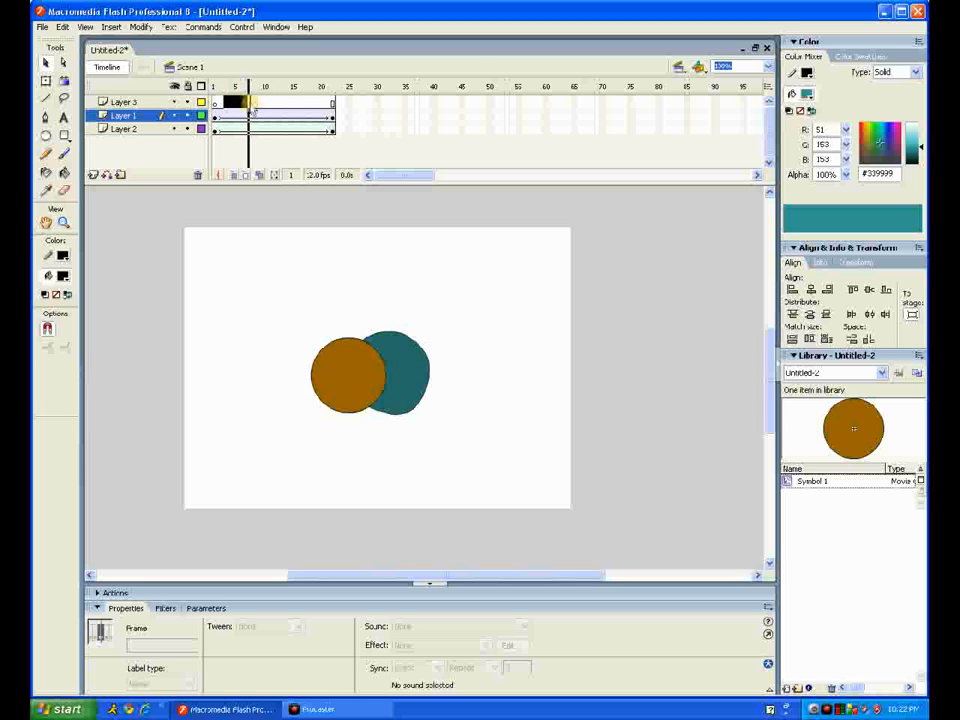
- Select Layer 2's frames and the span of frames beyond the animation's current end
click(264, 86)
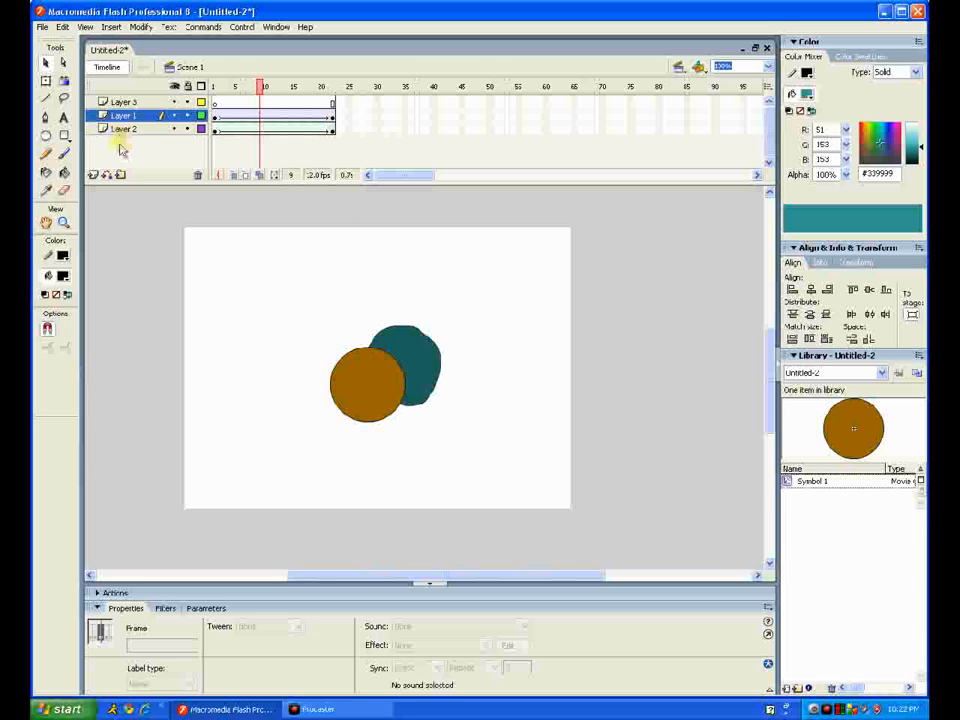
click(122, 130)
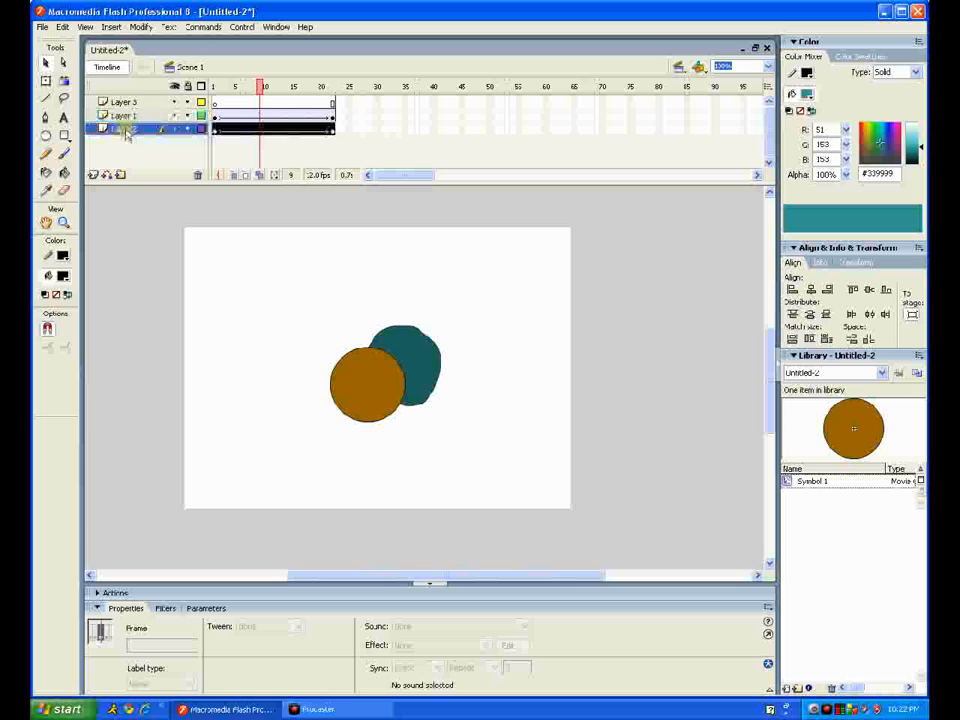
click(124, 114)
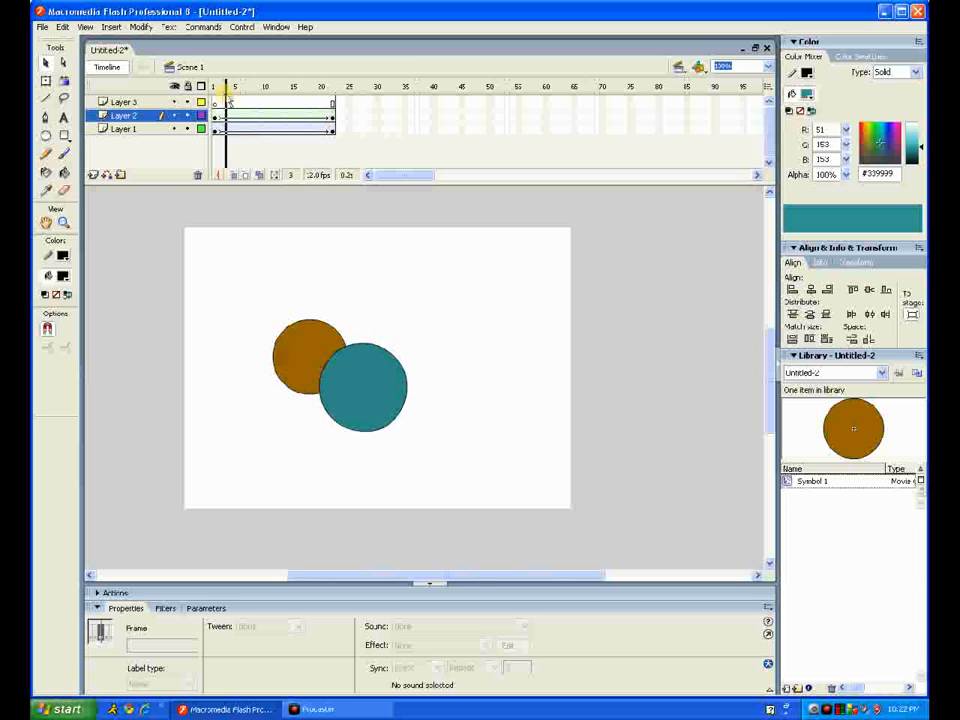
click(332, 88)
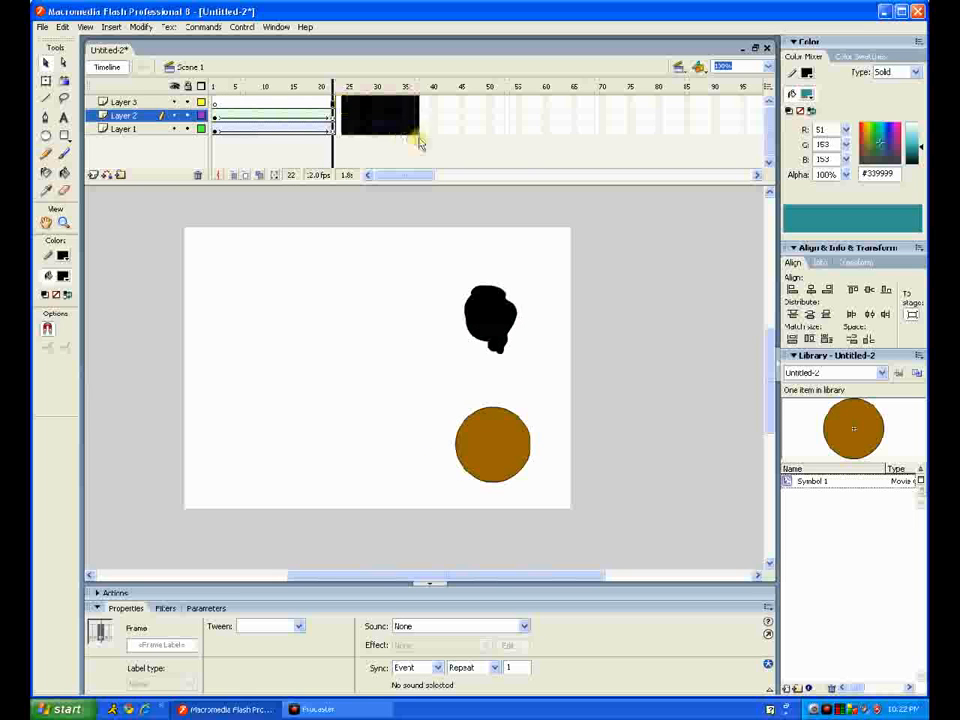
- Insert frames to lengthen every layer to about frame 50 and scrub through them
right_click(420, 140)
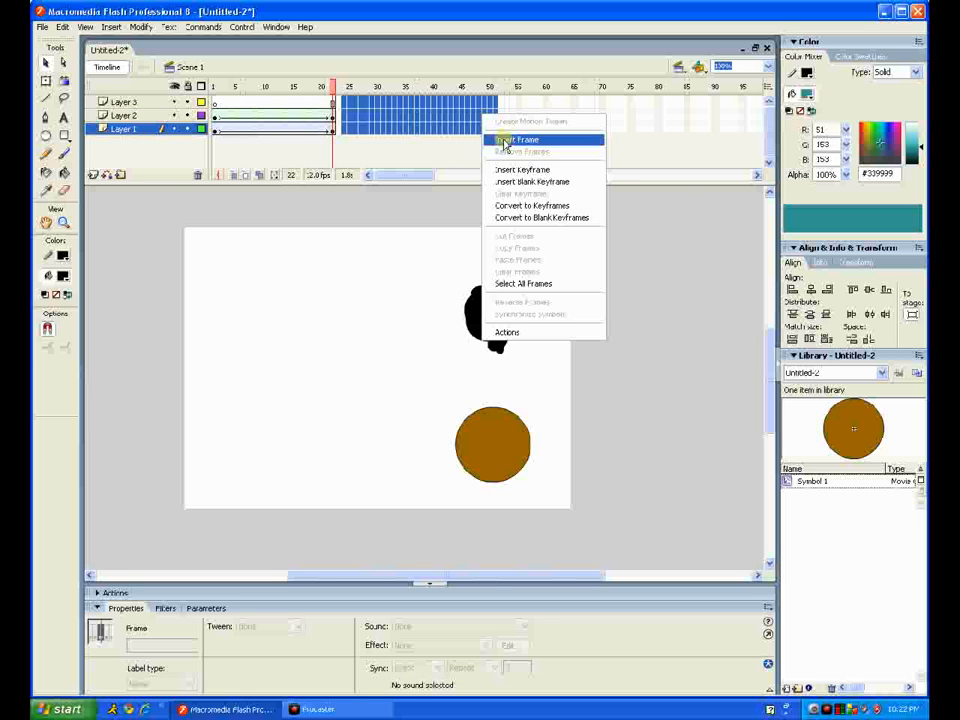
click(516, 140)
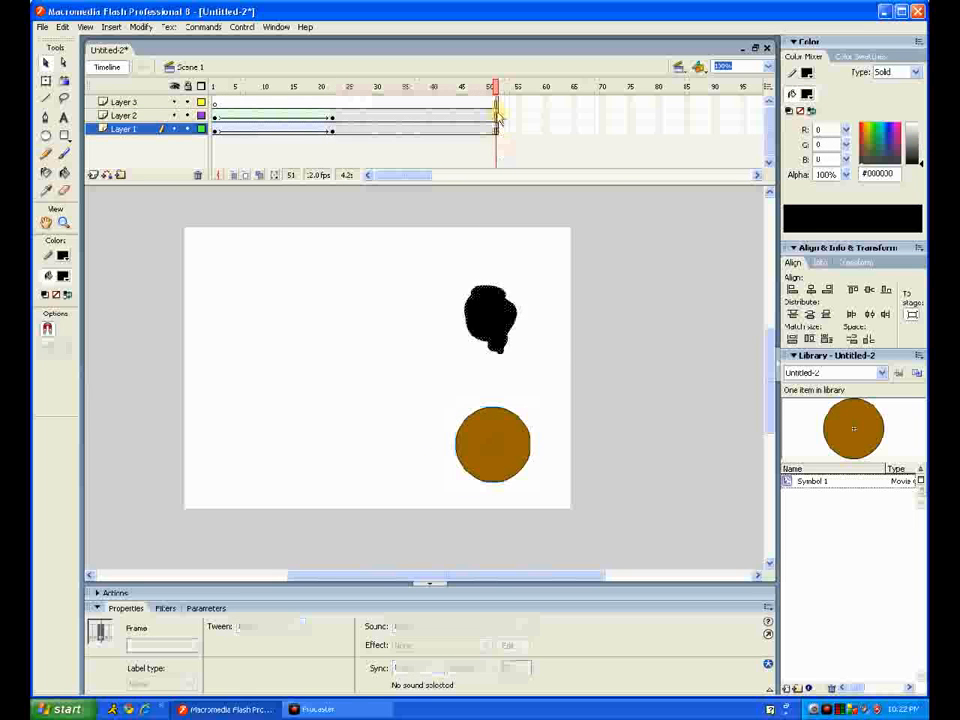
click(492, 444)
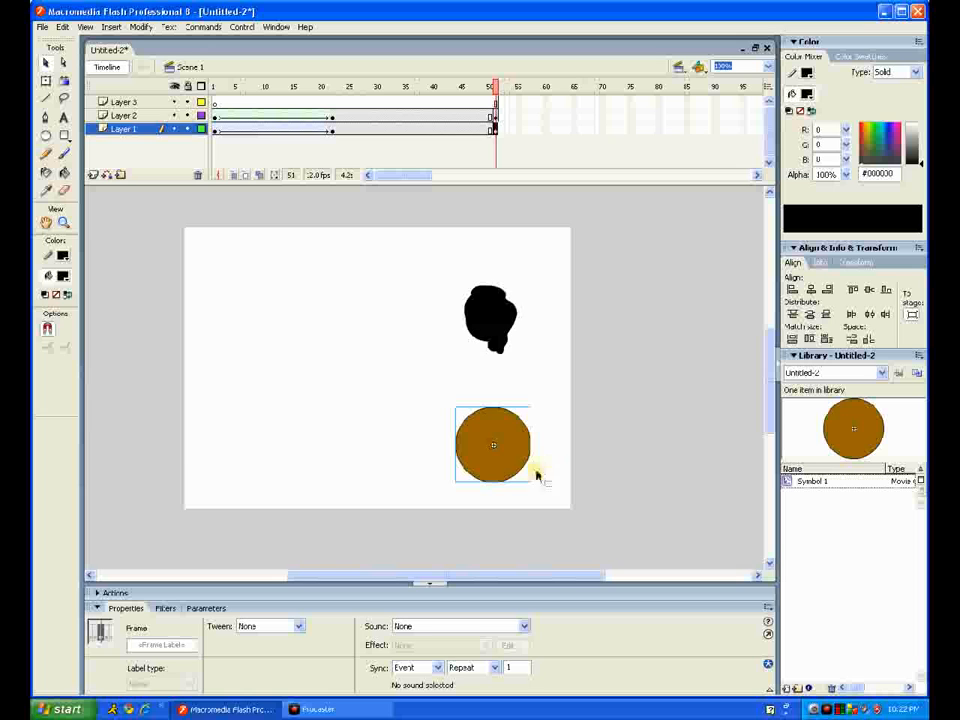
drag(492, 444, 168, 428)
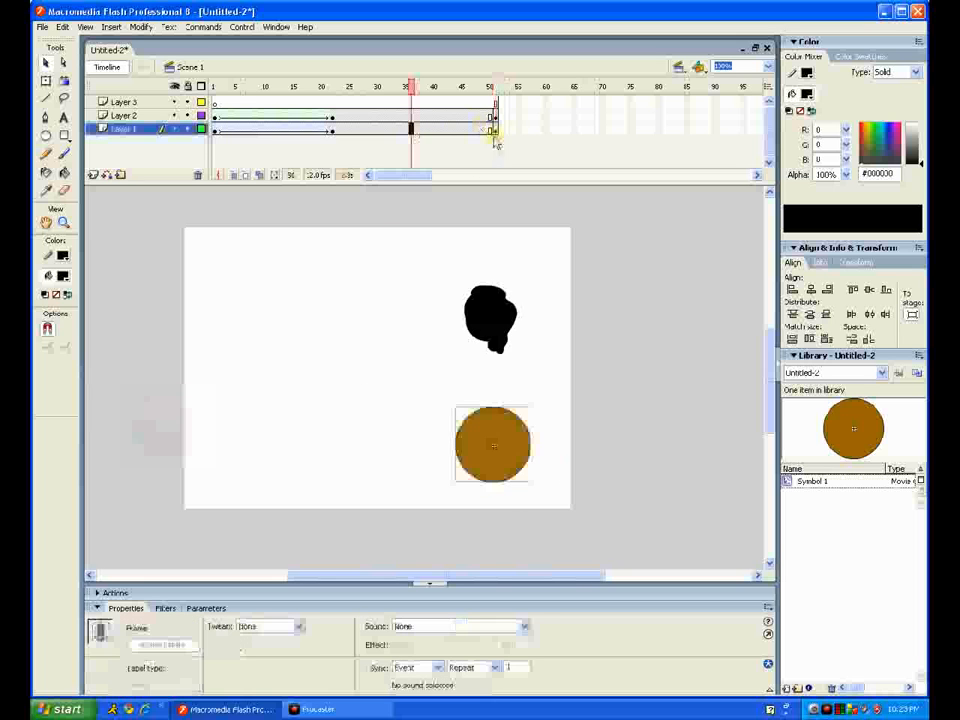
- Keyframe frame 50 with the brown circle at the left edge and apply a Motion tween
click(490, 86)
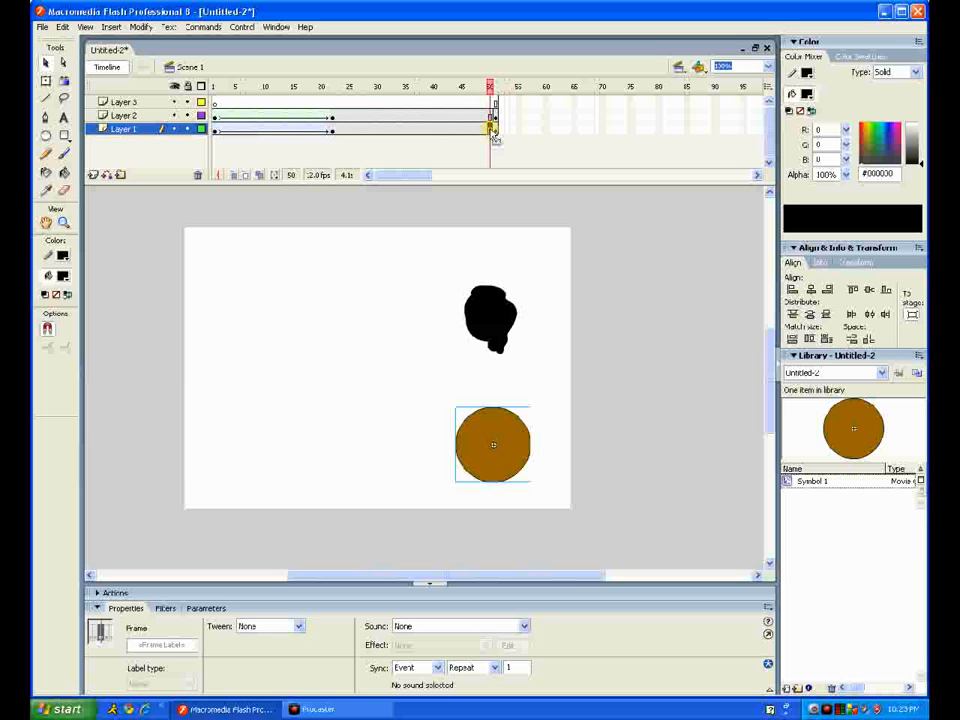
drag(492, 444, 168, 428)
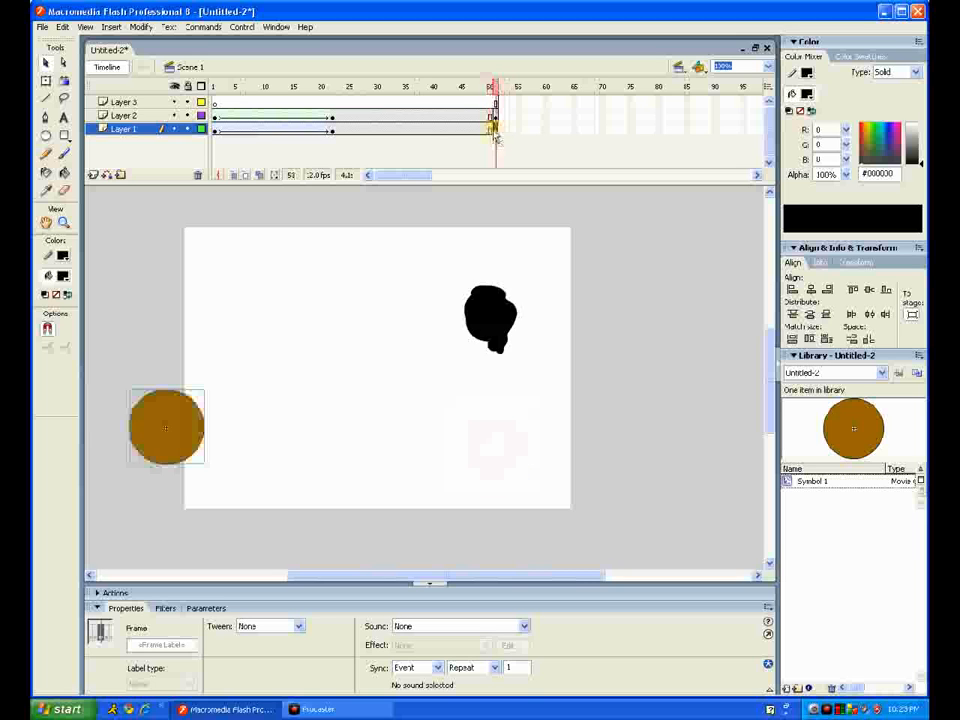
drag(168, 428, 492, 444)
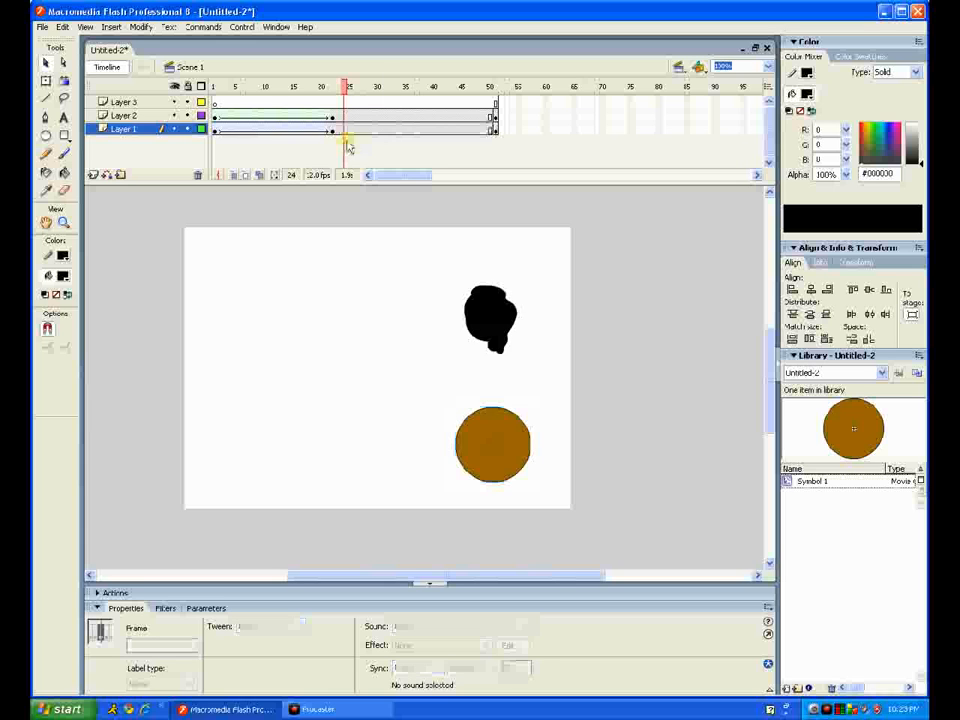
click(364, 128)
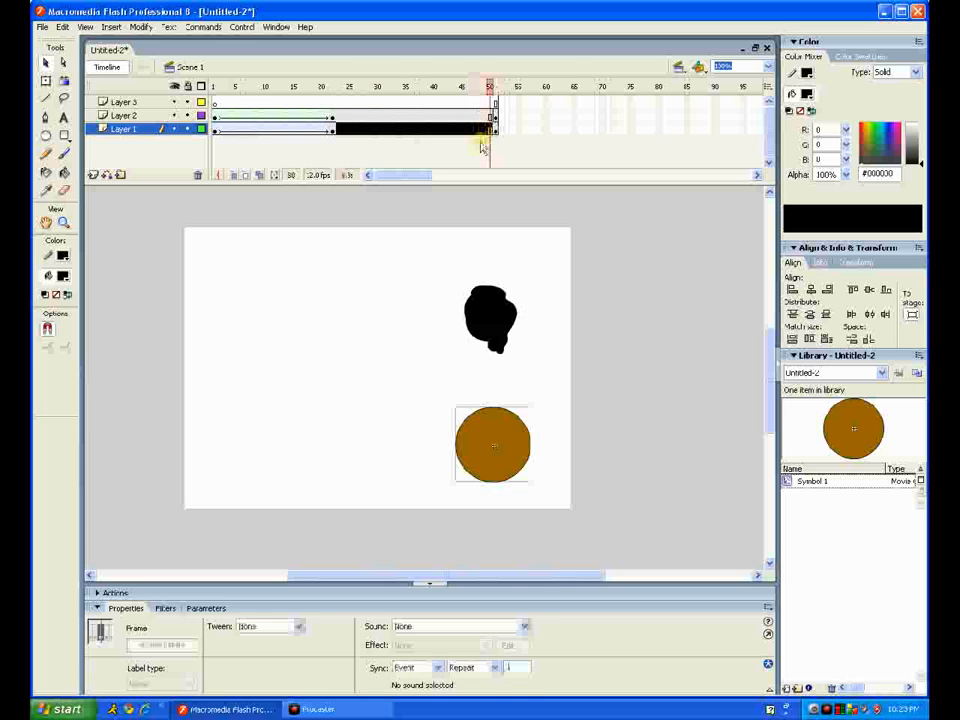
click(490, 128)
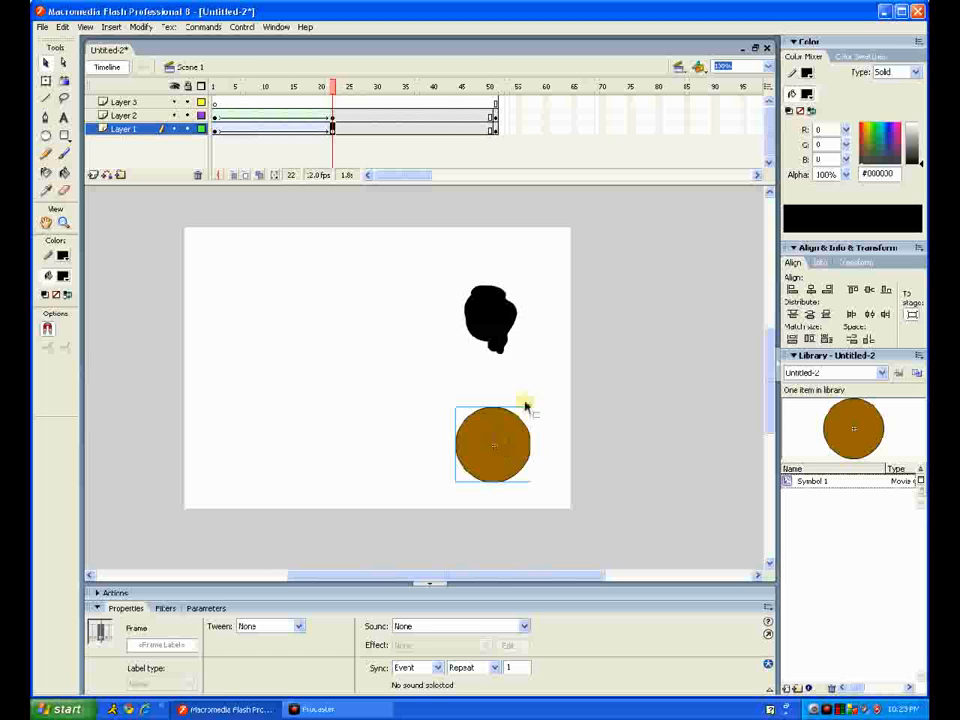
- Redraw frame 50 of the blob's layer as a curved black stroke and preview the morph
click(490, 88)
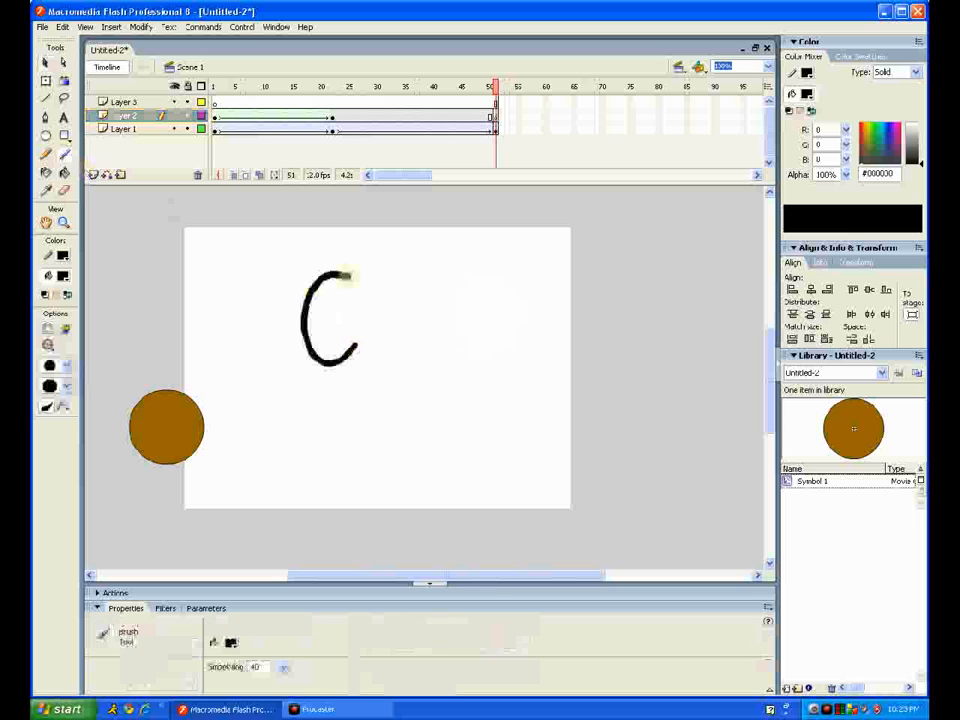
click(352, 86)
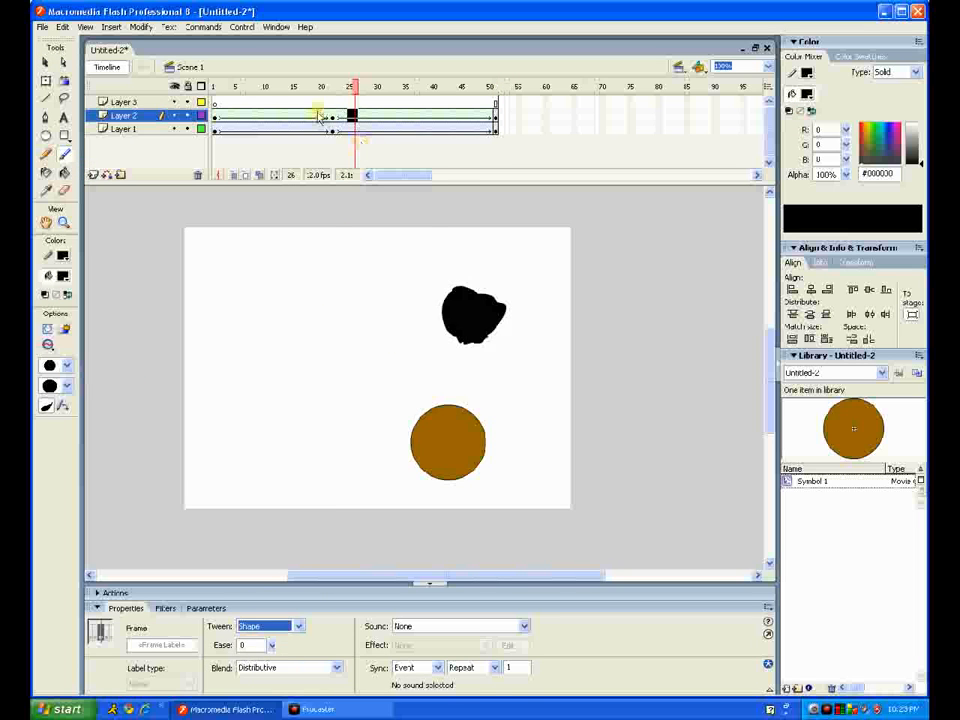
click(432, 86)
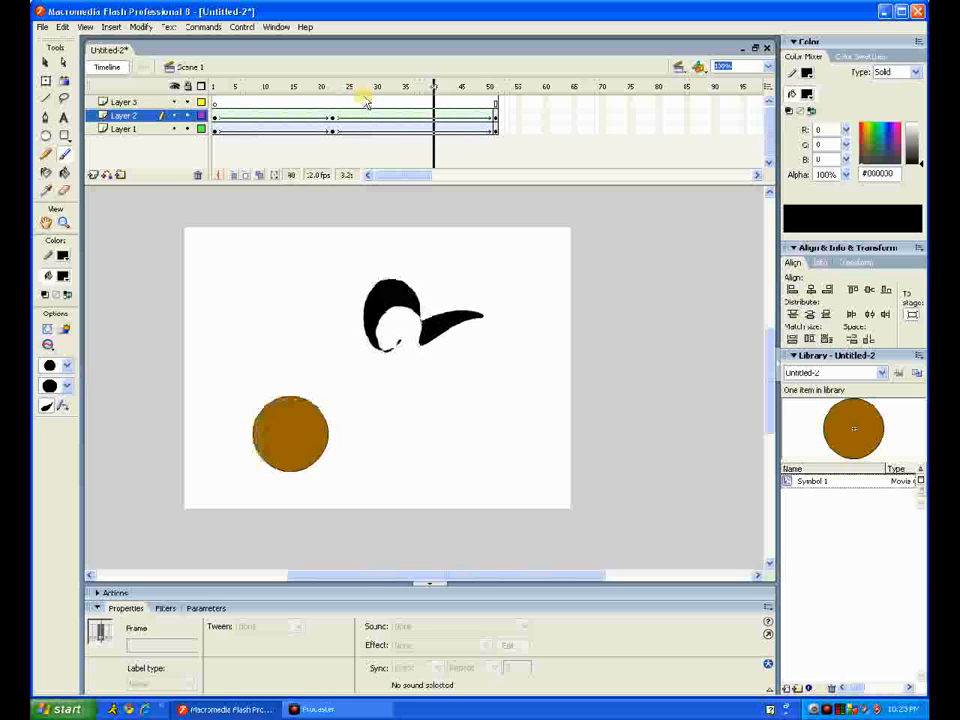